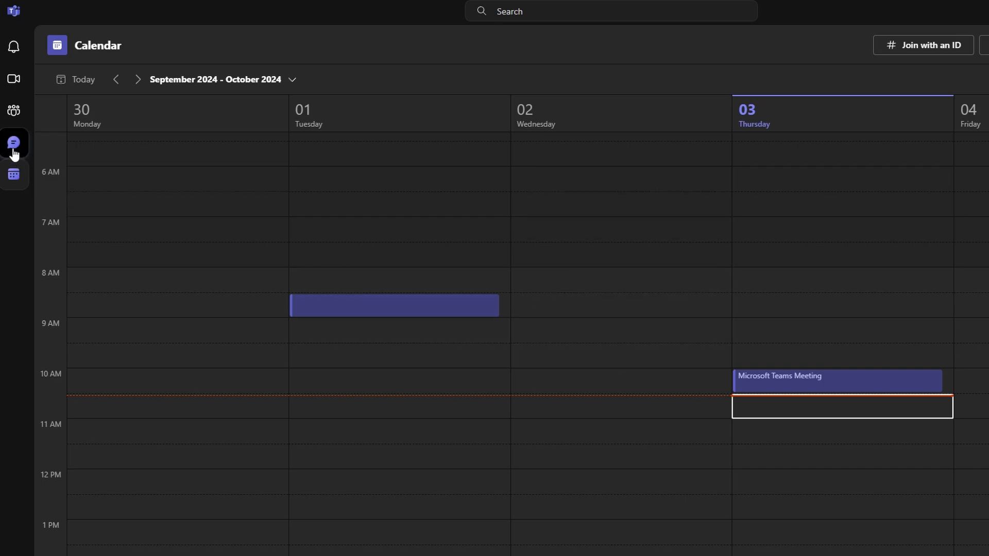
Step: Switch from the weekly calendar to the Teams chat conversations
click(14, 143)
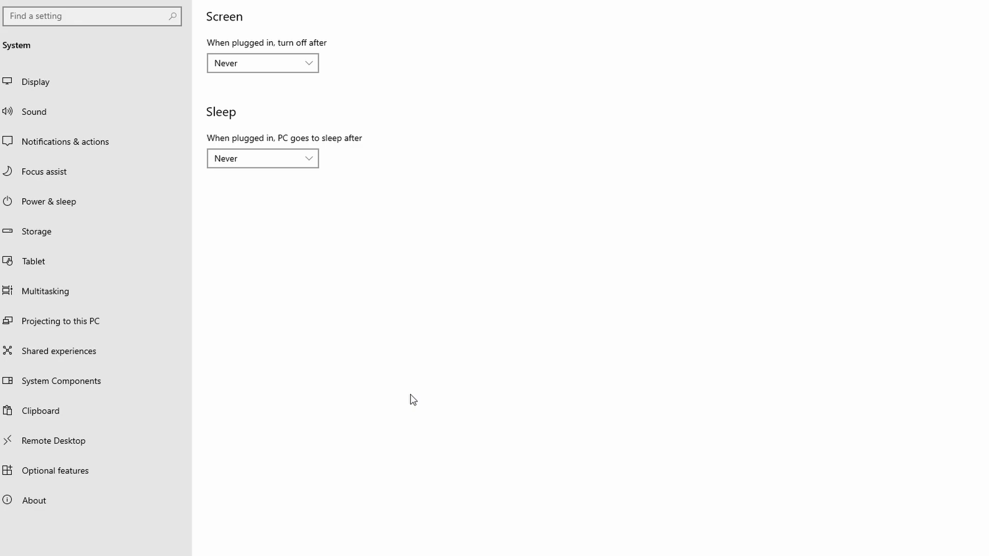
mouse_move(283, 120)
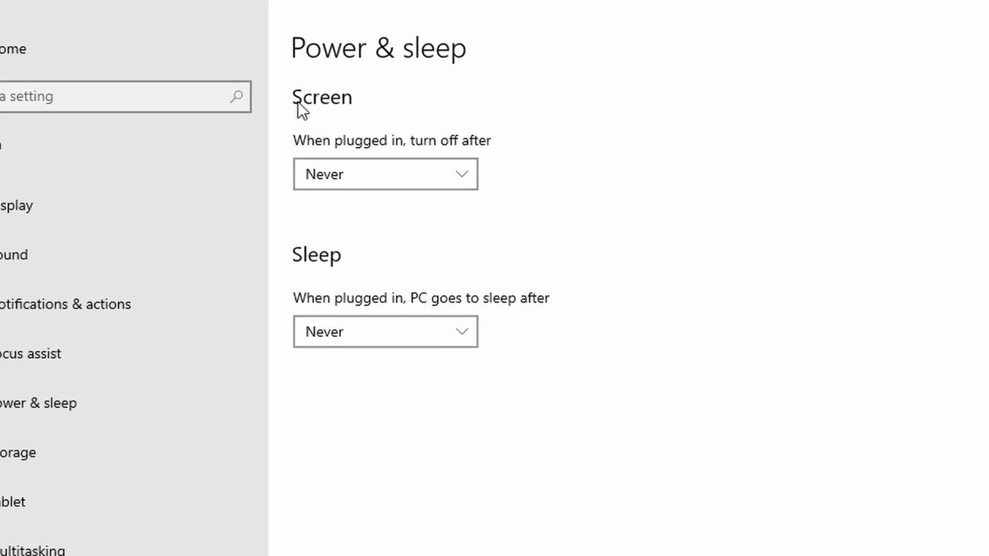
mouse_move(322, 167)
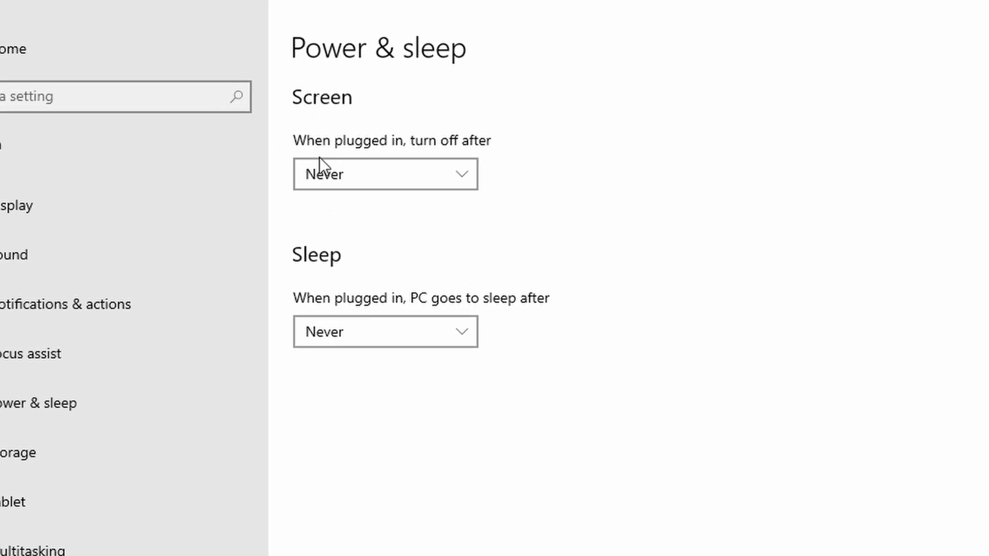
mouse_move(322, 331)
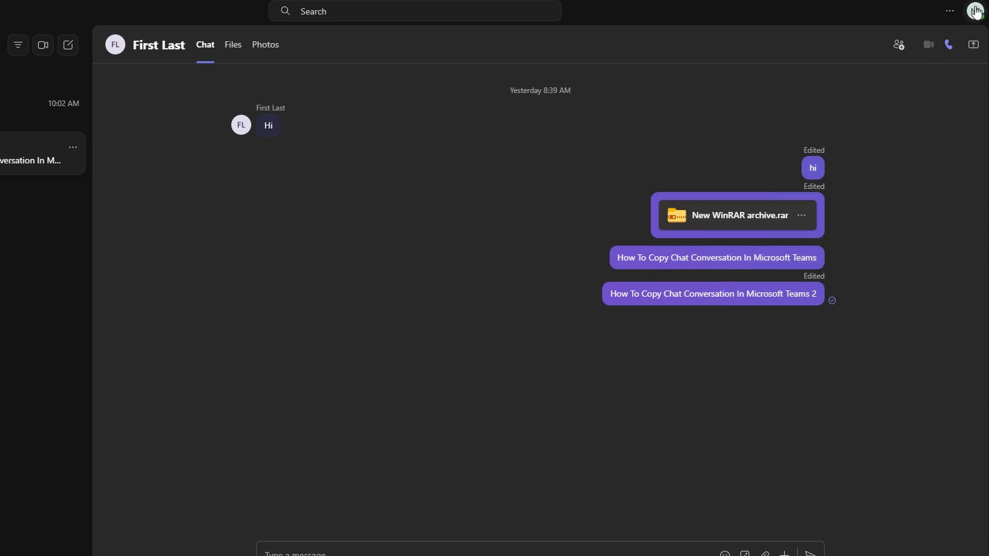
Step: Show the presence status list from the profile panel, with Available set
click(975, 11)
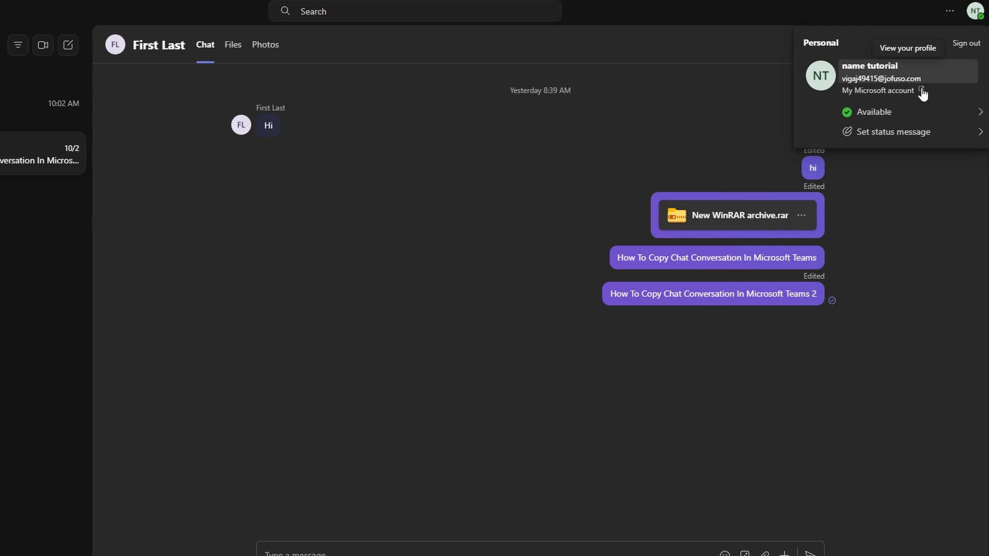
click(876, 111)
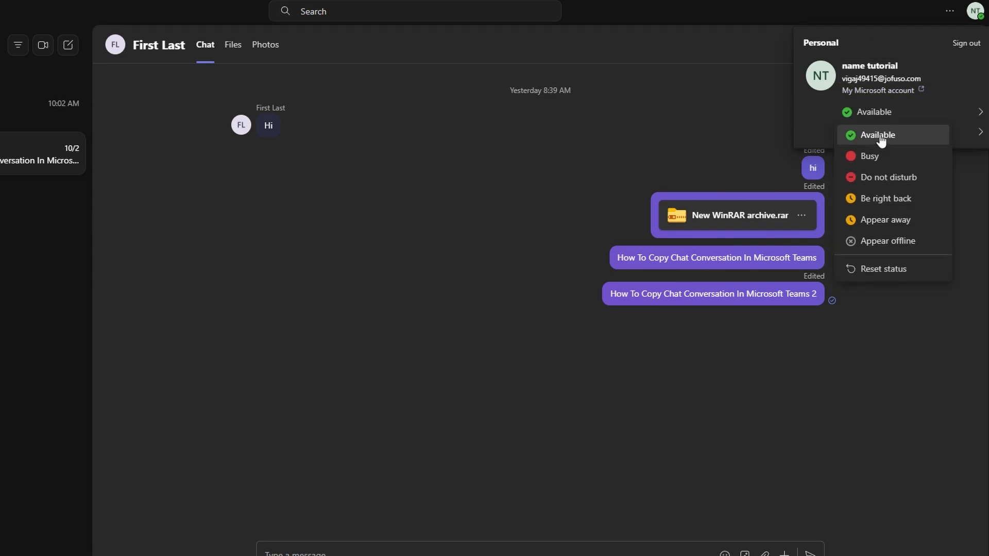
mouse_move(882, 140)
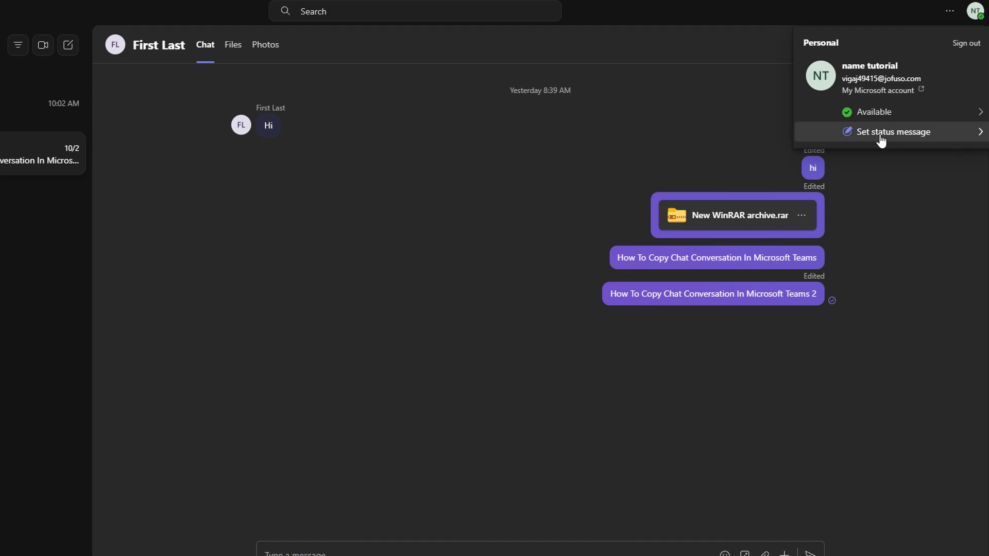
mouse_move(883, 138)
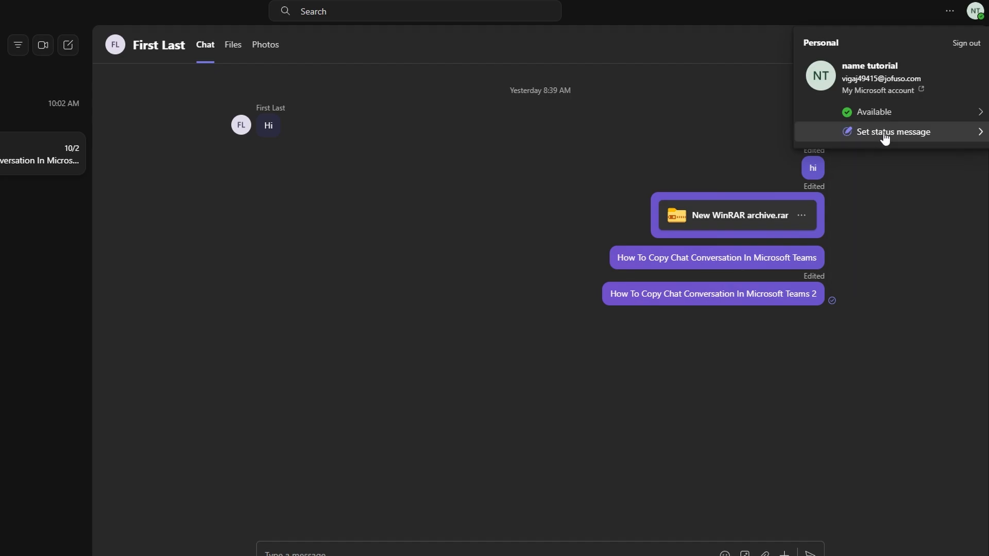
Step: Open the empty status message editor and list its 'Clear status message after' durations
click(891, 131)
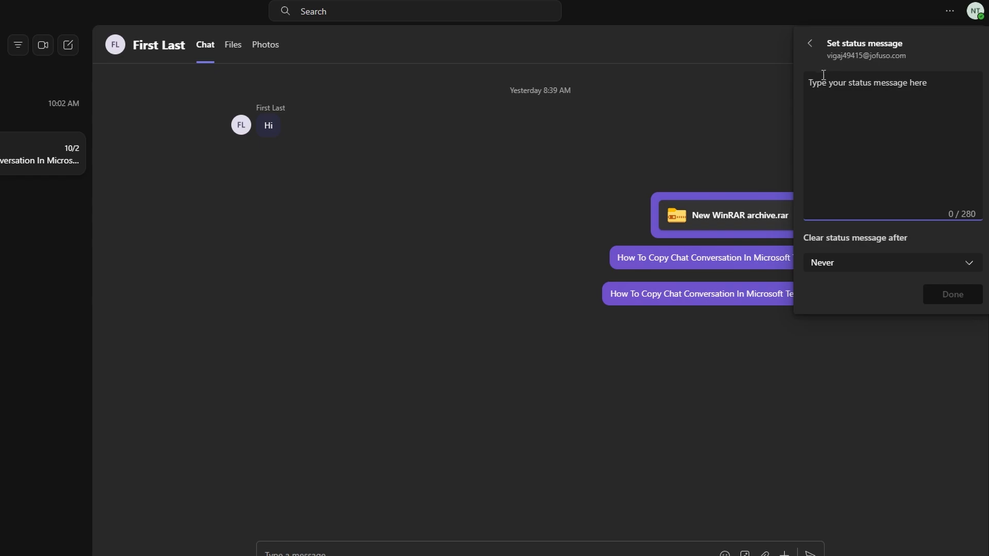
mouse_move(817, 91)
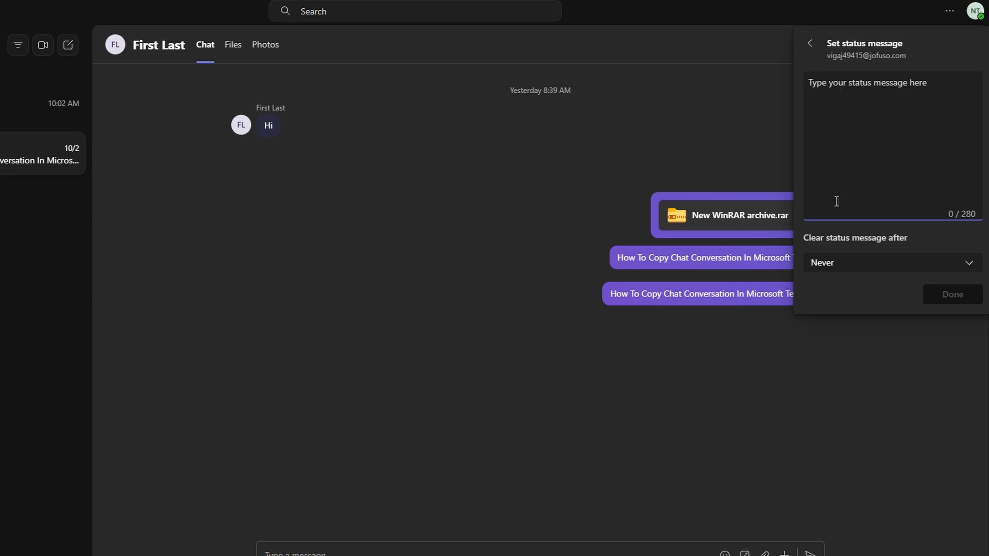
click(889, 262)
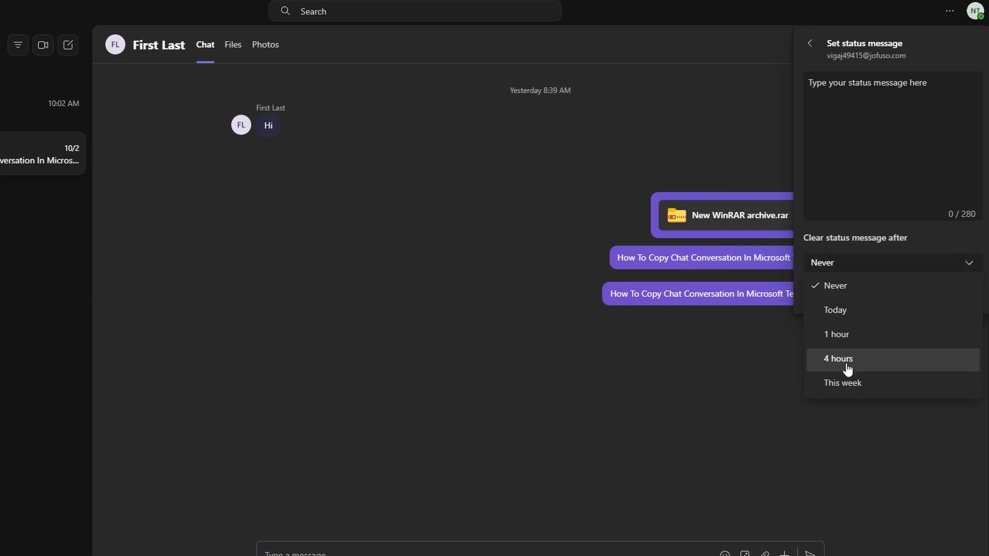
mouse_move(846, 386)
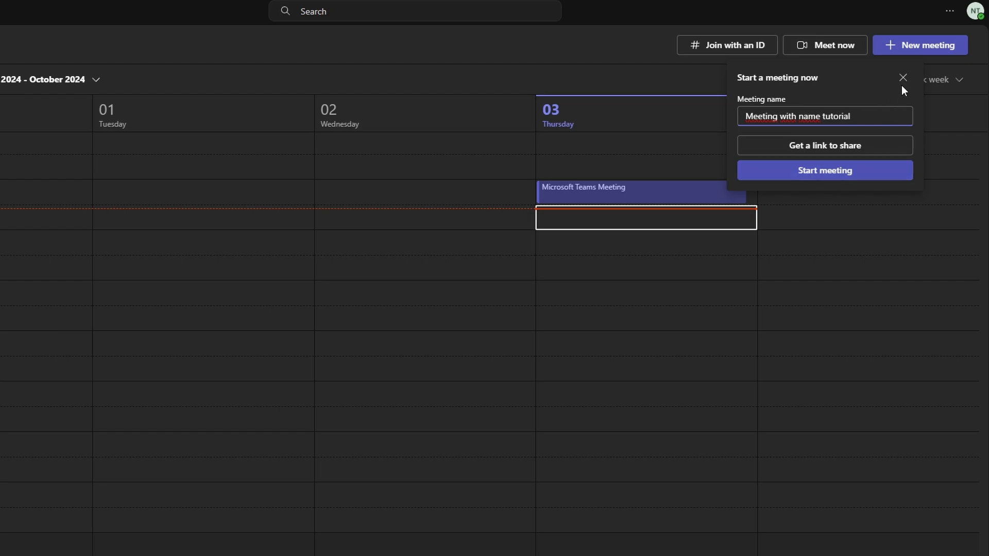
Step: Close the Meet now dialog with the X without starting a meeting
click(902, 78)
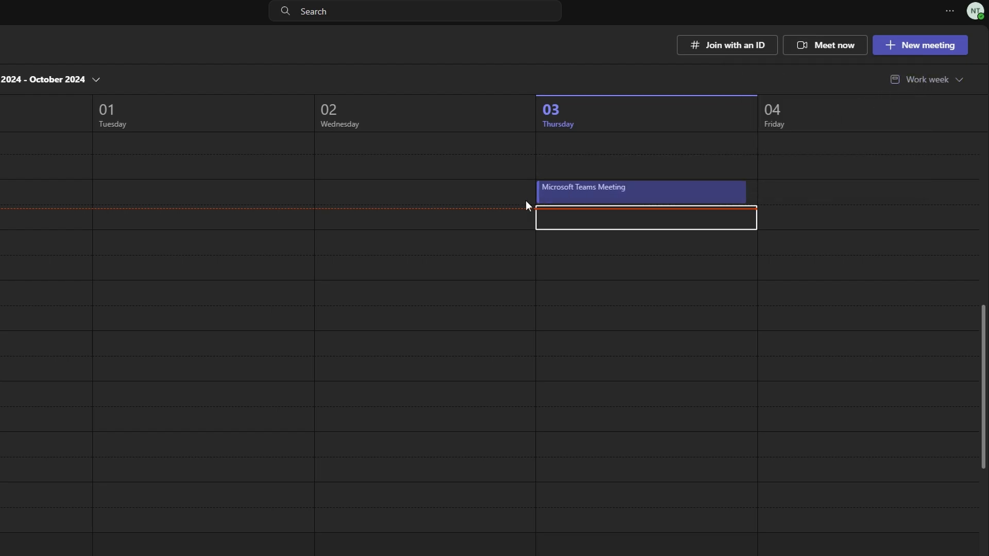